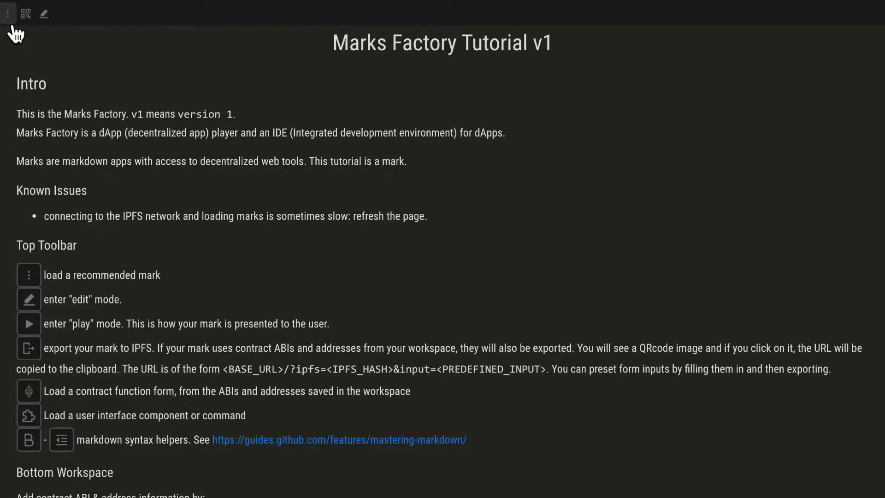
Load the Whistleblowers v1 mark from the recommended-marks menu.
left_click(7, 13)
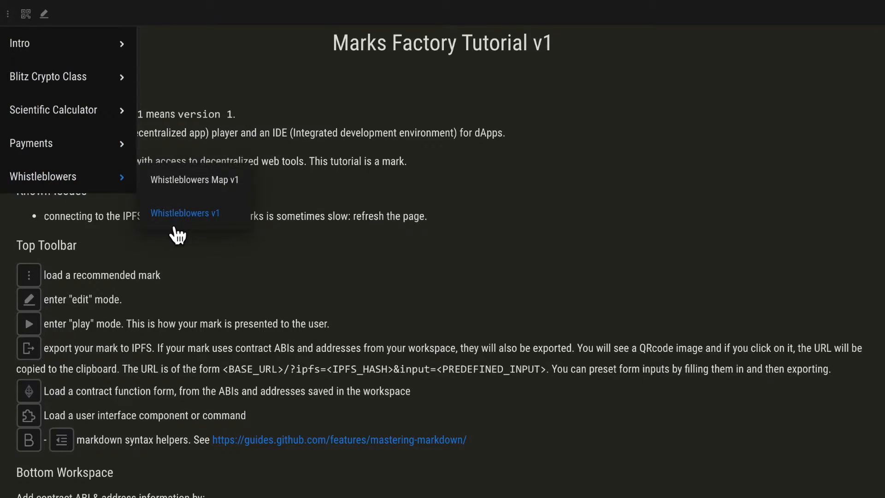
left_click(184, 213)
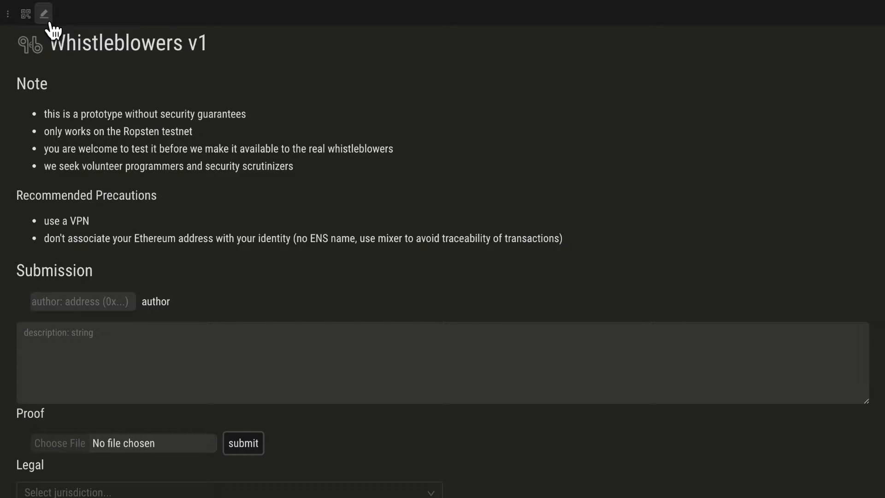
Add precautions recommending Tor or an onion-routing VPN, plus a deanonymizing-metadata warning.
left_click(43, 13)
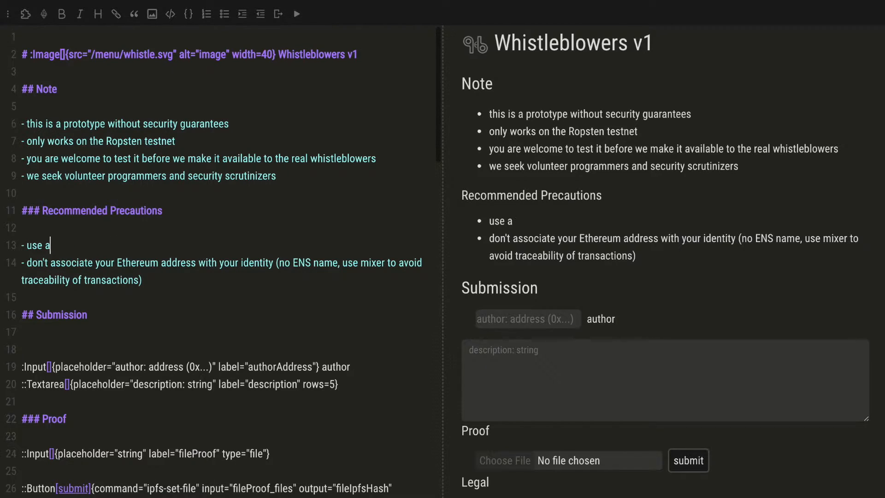
type("Tor; if you us")
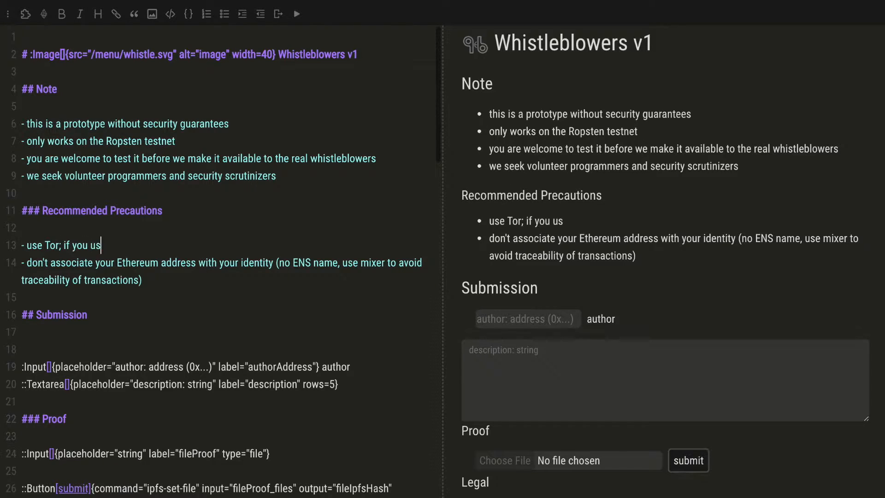
type("e a VPN")
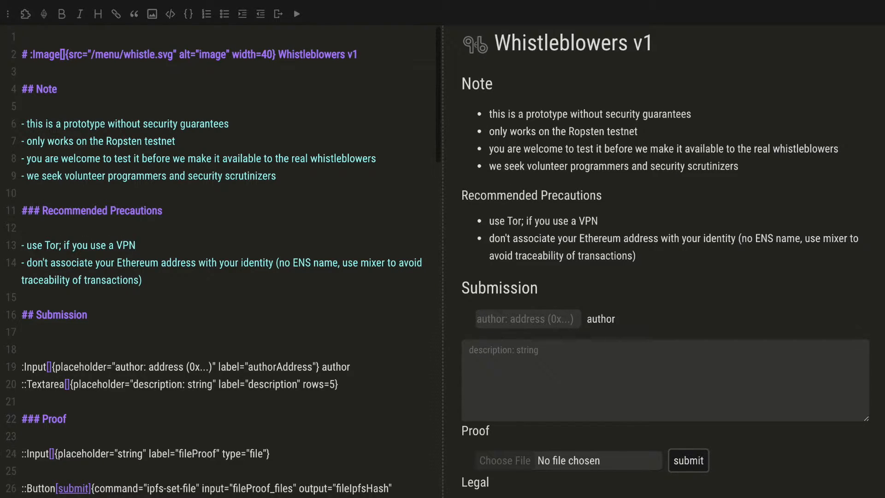
type("make sure")
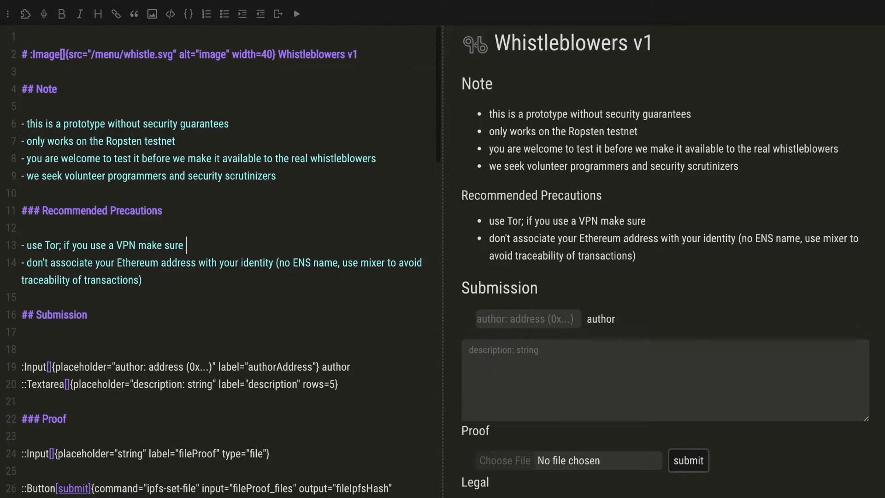
type("it uses onion routing")
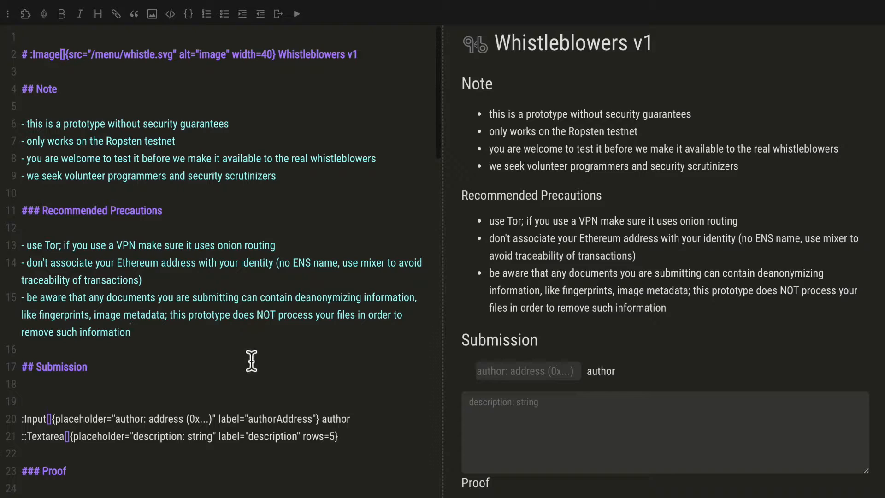
Add the bullet 'you can contribute and improve this list if you actually care'.
left_click_drag(171, 314, 354, 314)
type("- you can contribute")
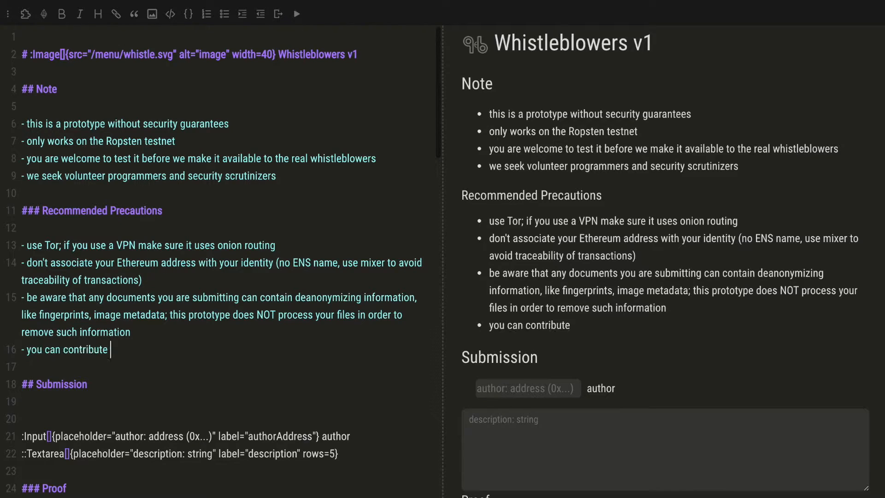
type("and improve this list if")
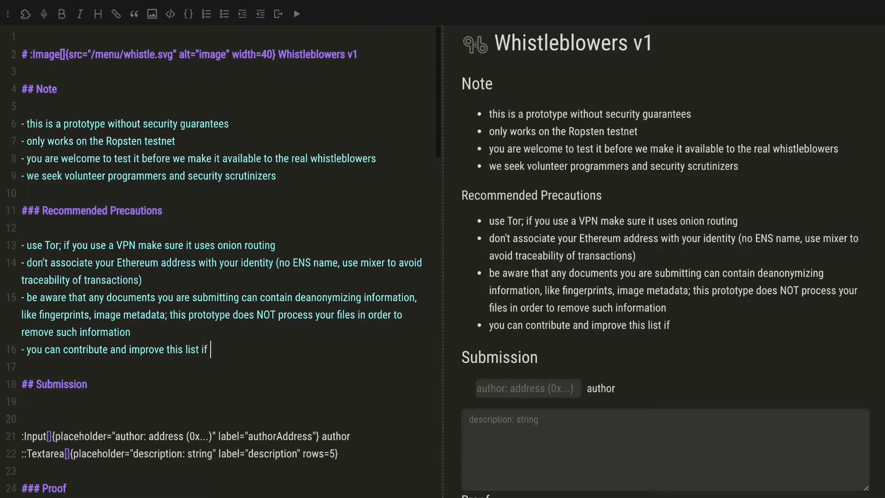
type("you actually ca")
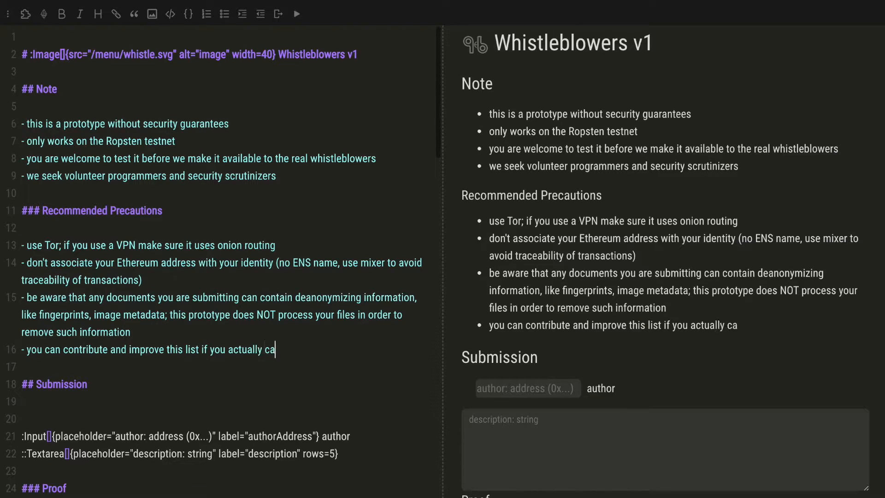
type("re")
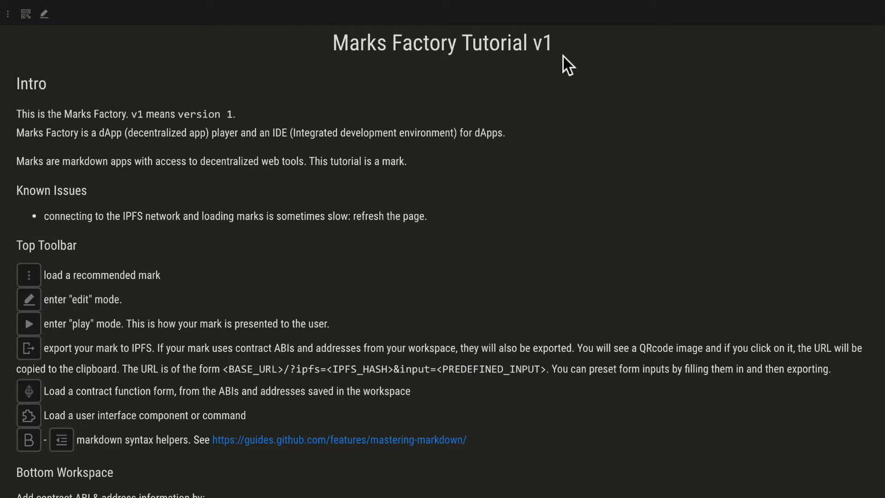
Open the tutorial's mainMenu.json recommendations link in a new browser tab.
scroll("down", 3)
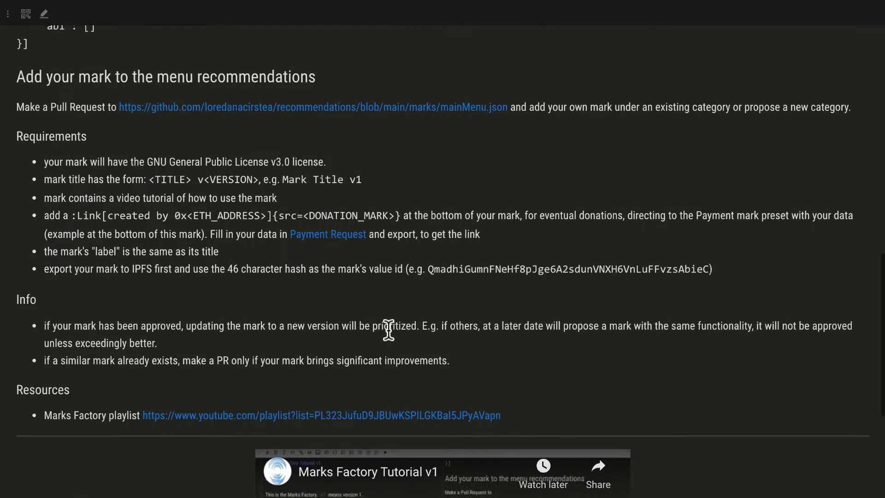
mouse_move(335, 90)
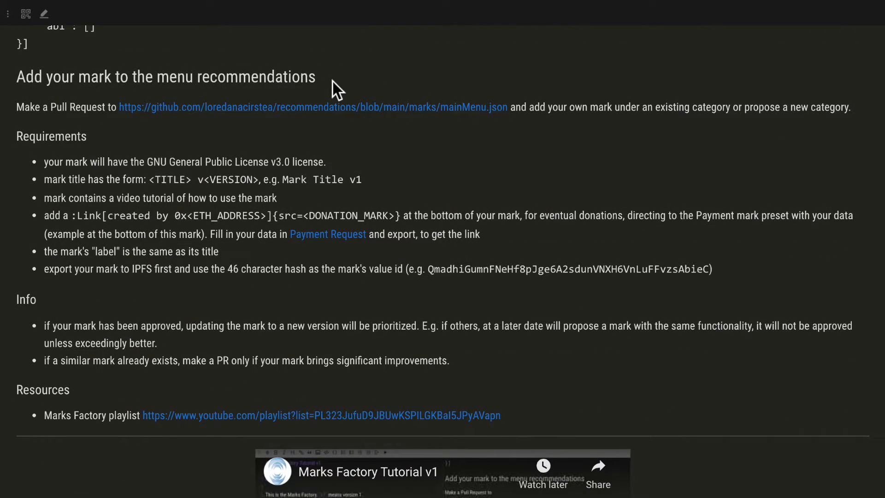
right_click(312, 107)
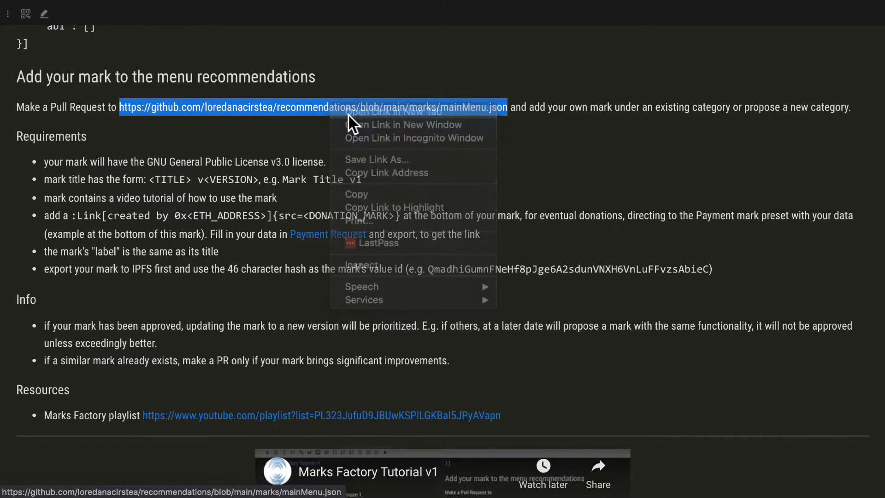
left_click(392, 112)
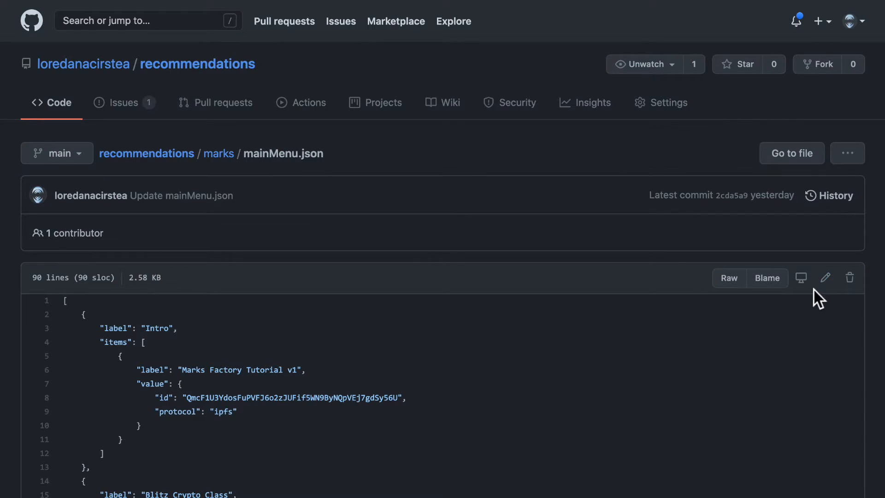
mouse_move(825, 277)
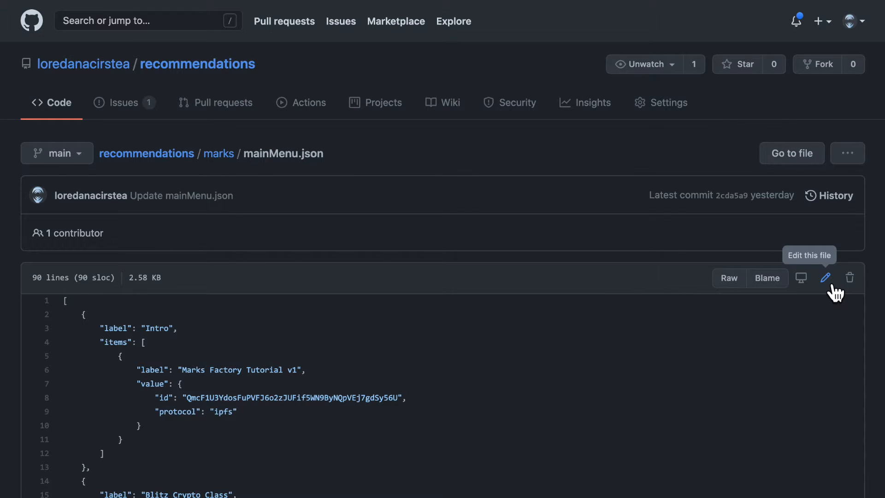
Open mainMenu.json in GitHub's web editor.
left_click(826, 277)
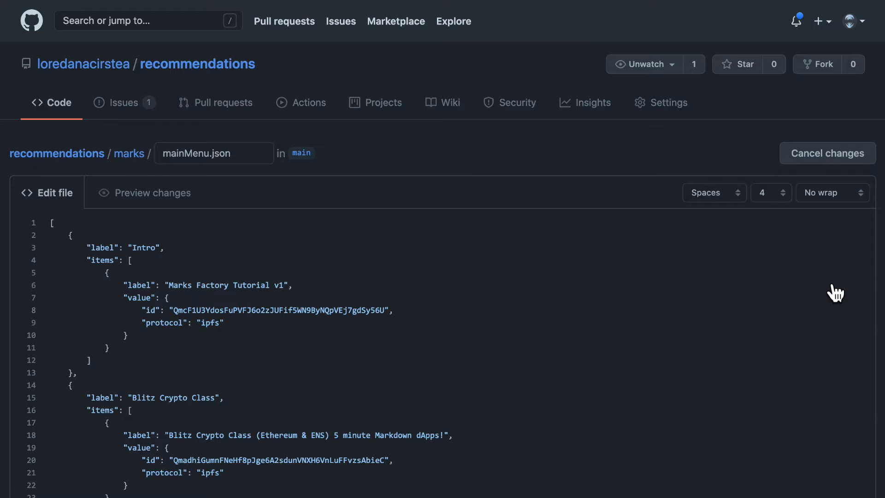
mouse_move(643, 282)
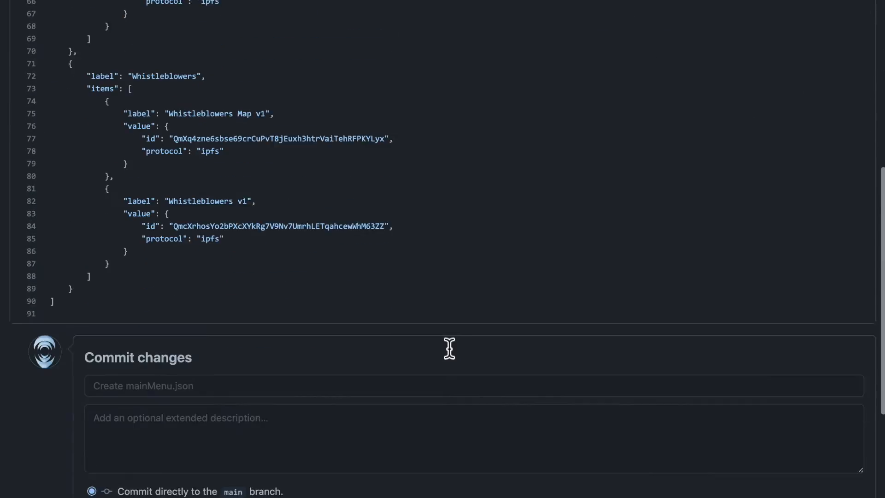
Scroll through mainMenu.json to the Whistleblowers v1 entry and the commit form.
scroll("down", 3)
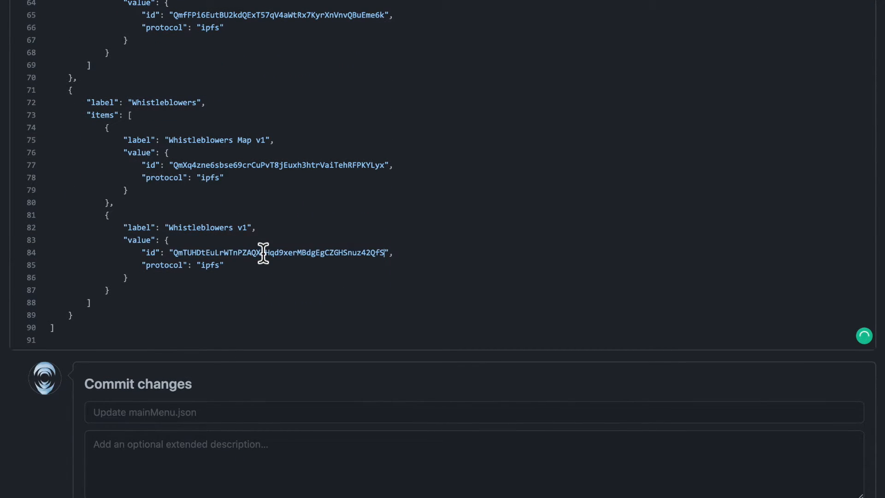
scroll("down", 3)
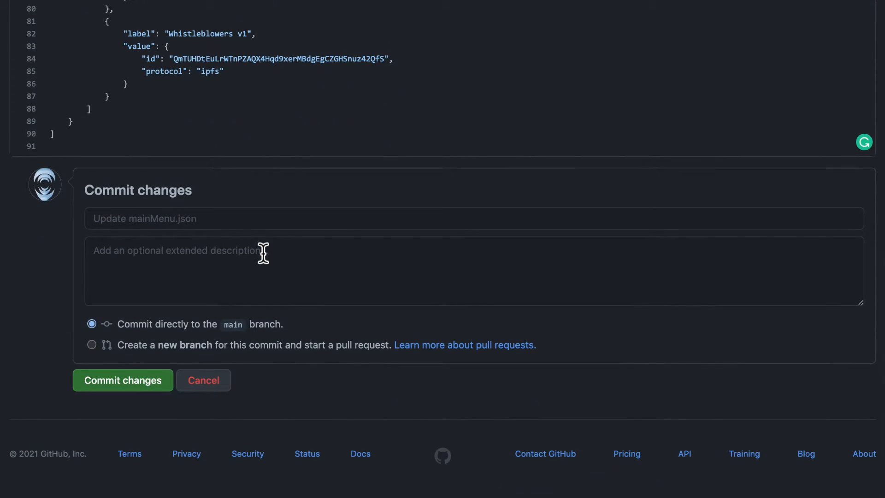
mouse_move(171, 40)
type("Update")
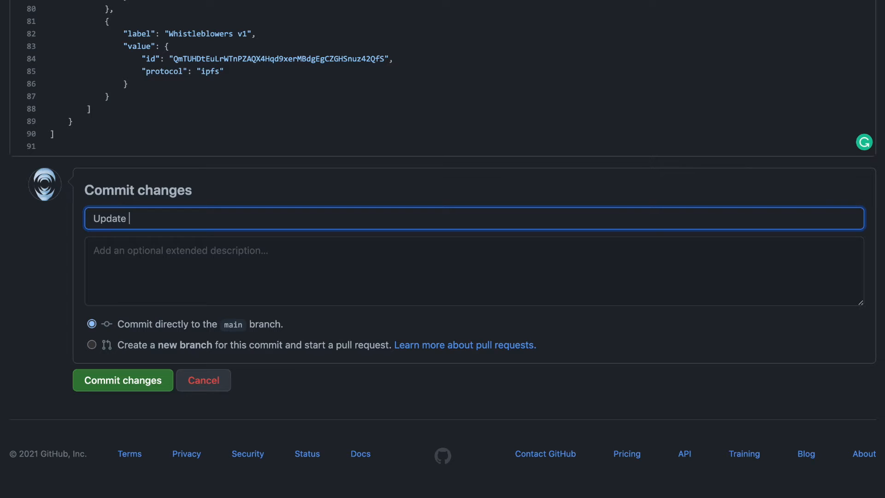
Commit 'Update Whistleblowers v1' to a new branch and propose the changes.
type("Whistleblowers v1")
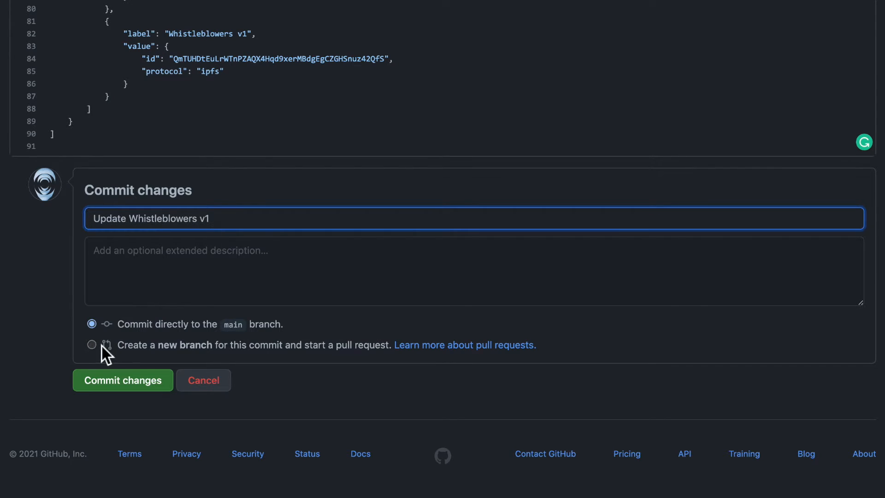
left_click(92, 345)
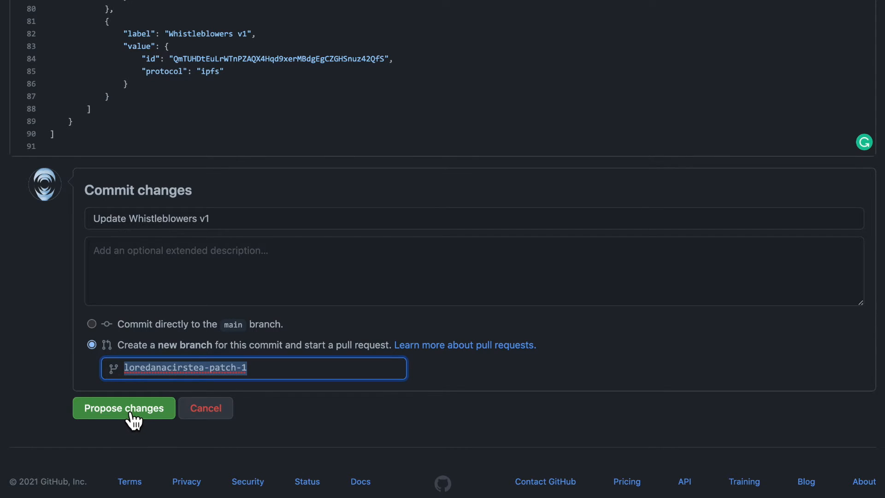
left_click(124, 407)
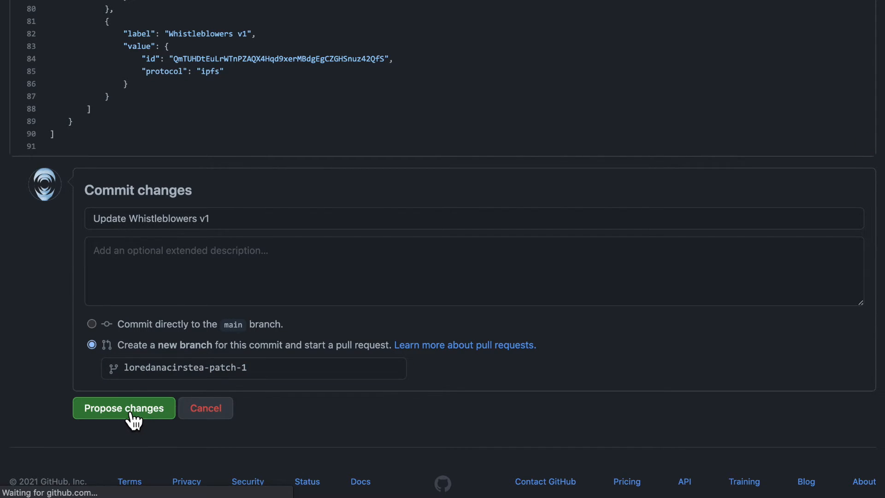
left_click(124, 408)
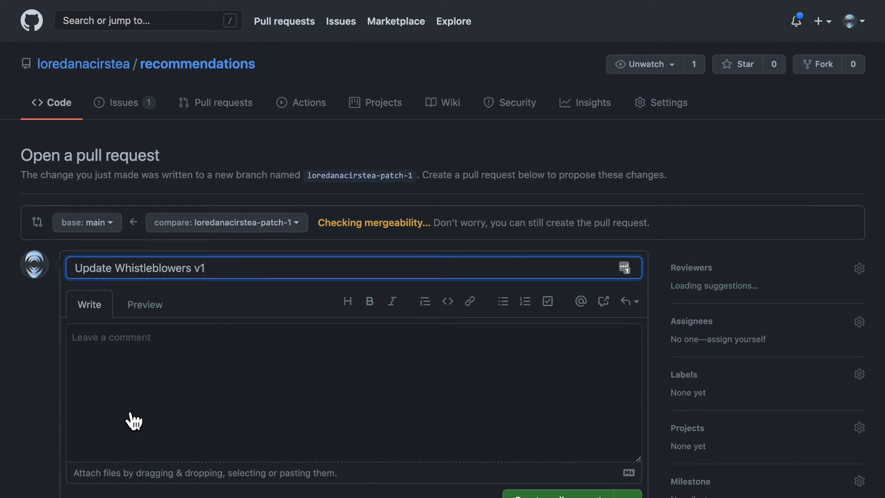
mouse_move(27, 416)
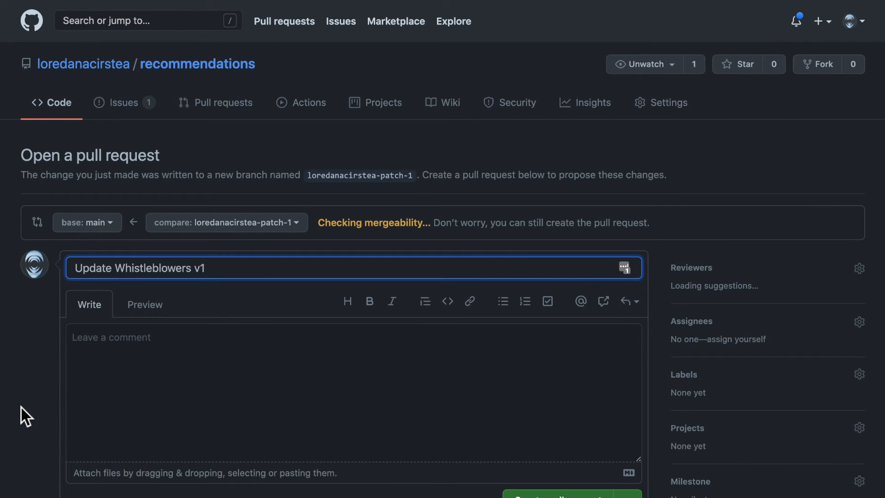
Submit pull request #2, 'Update Whistleblowers v1', merging the patch branch into main.
scroll("down", 3)
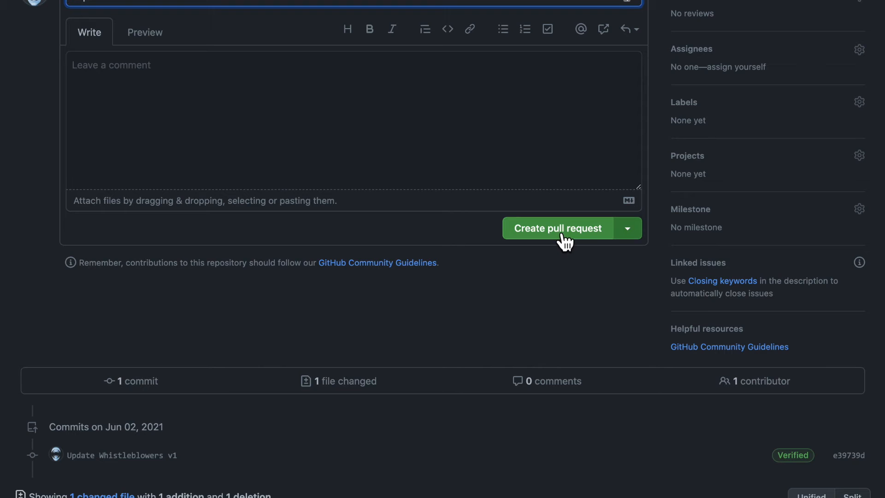
scroll("down", 3)
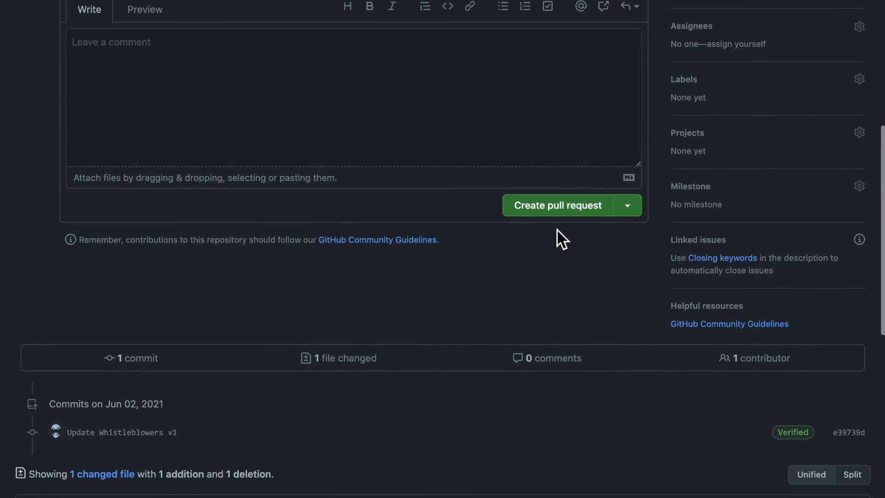
left_click(557, 205)
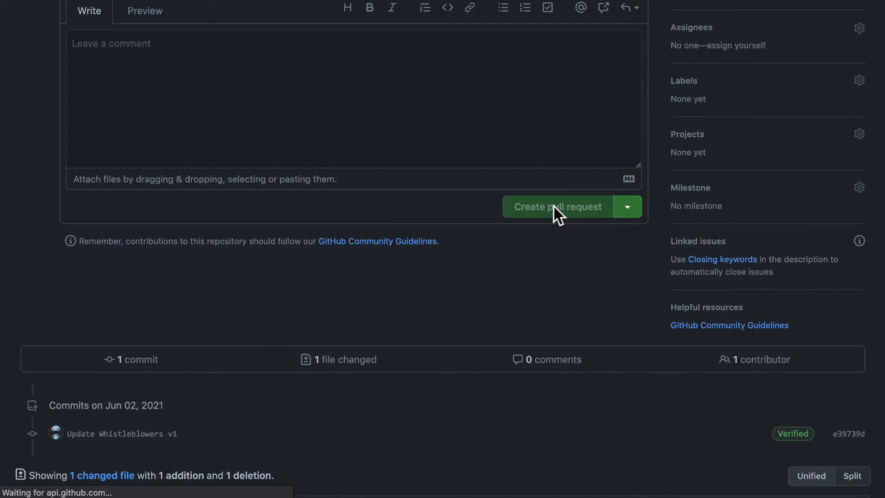
left_click(556, 207)
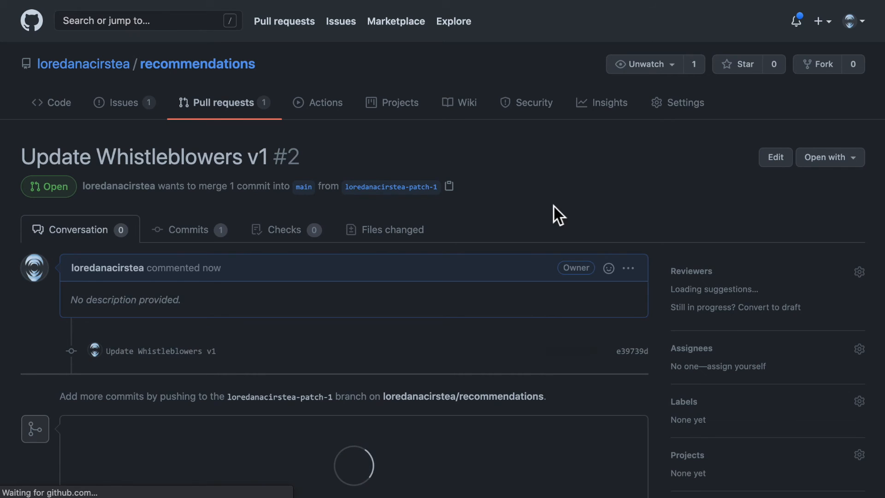